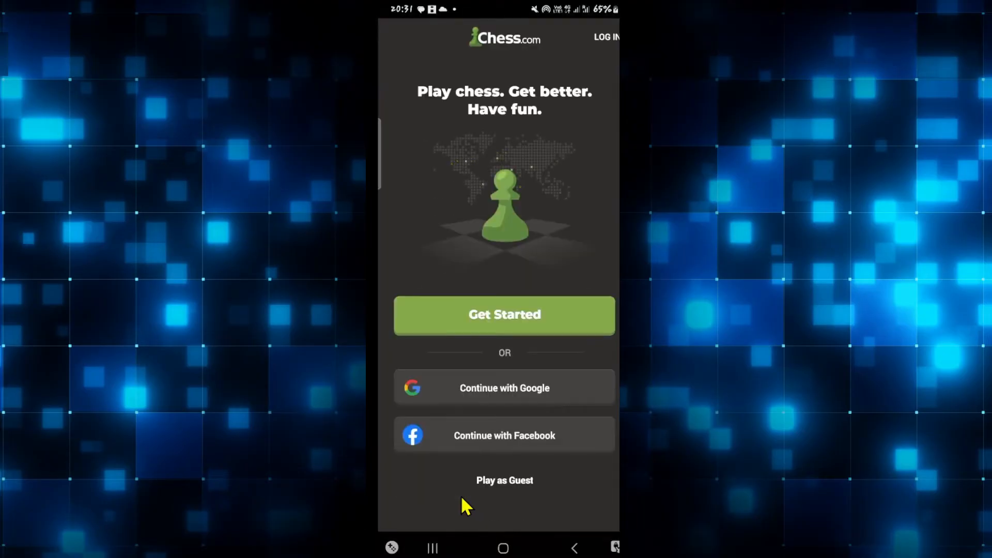
{"action": "mouse_move", "coordinate": [451, 262]}
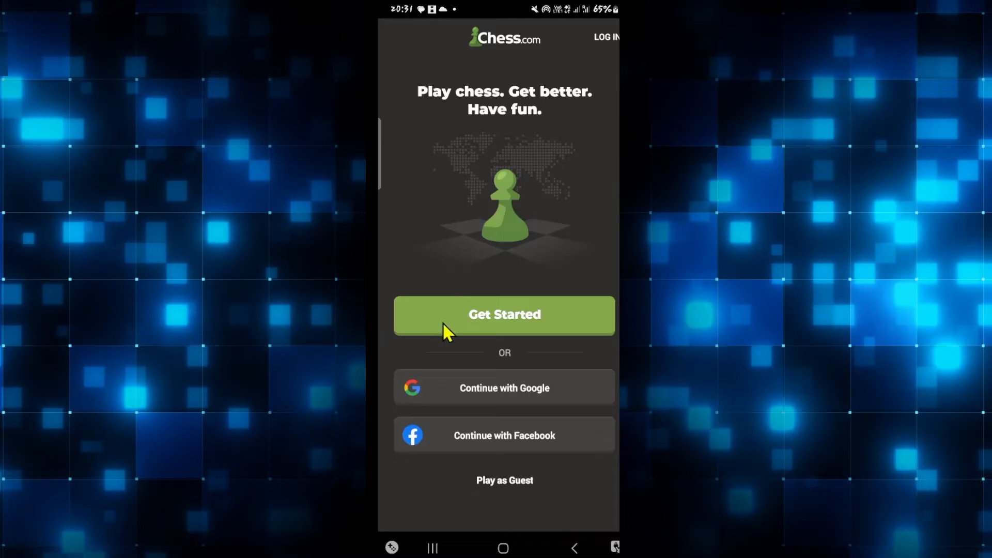
{"action": "mouse_move", "coordinate": [607, 45]}
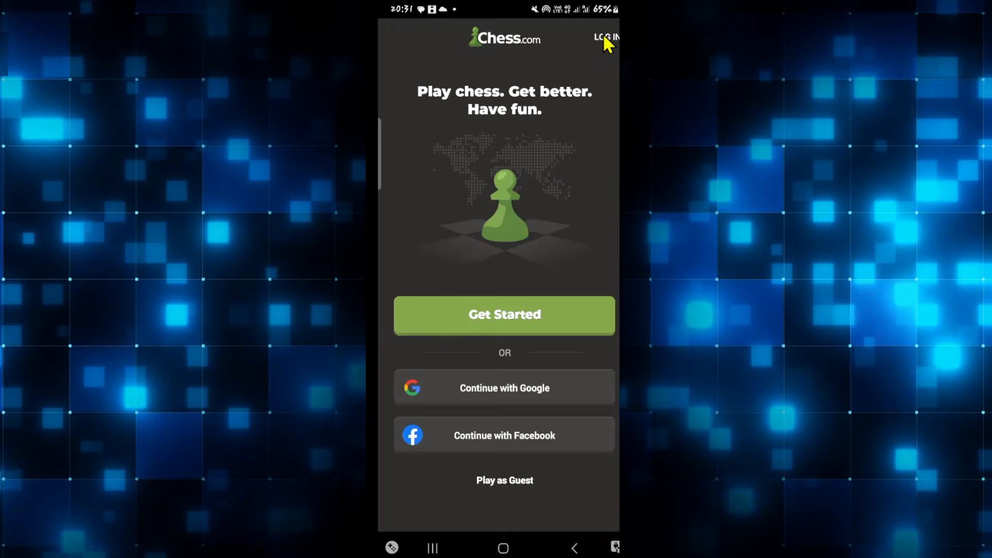
Open the Chess.com login page from the welcome screen's LOG IN button.
{"action": "left_click", "coordinate": [608, 37]}
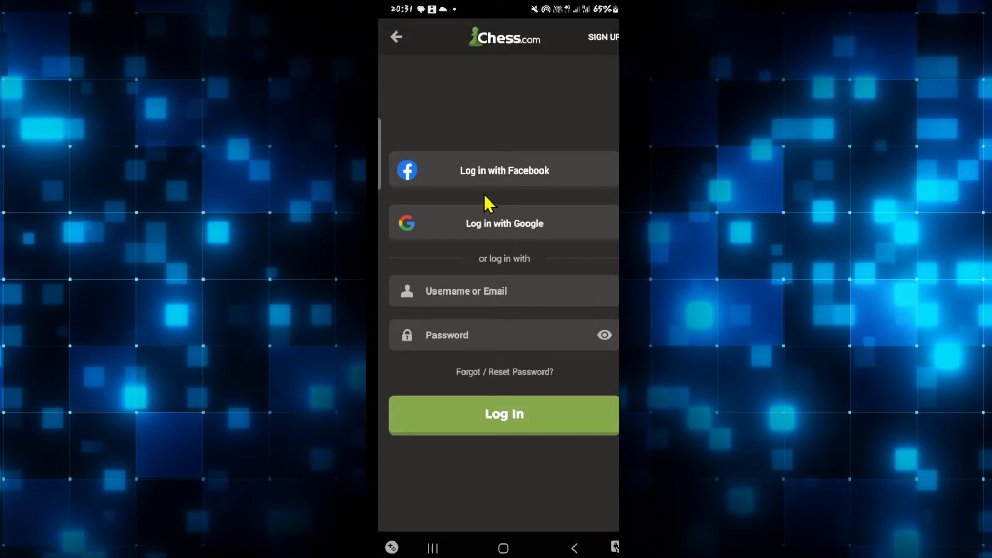
{"action": "mouse_move", "coordinate": [468, 290]}
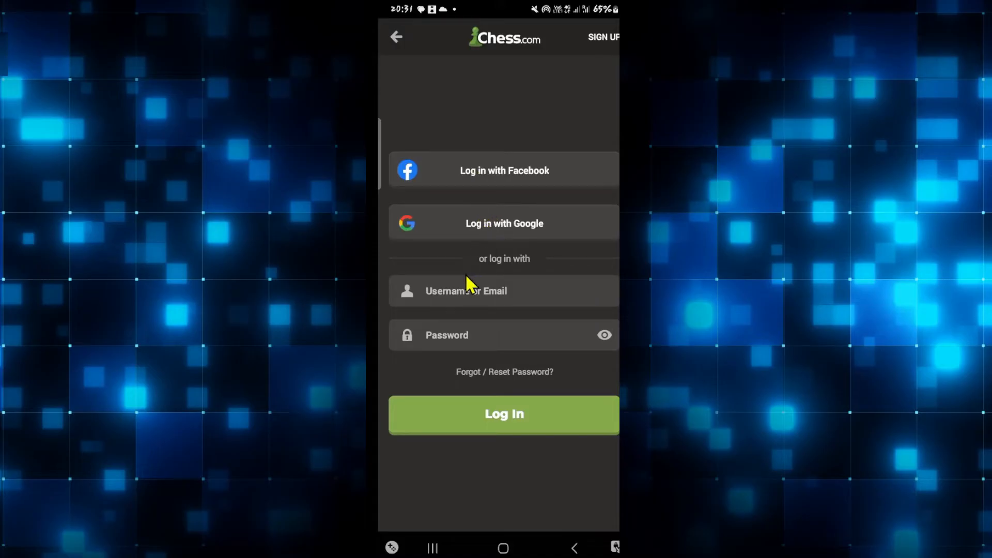
{"action": "mouse_move", "coordinate": [440, 207]}
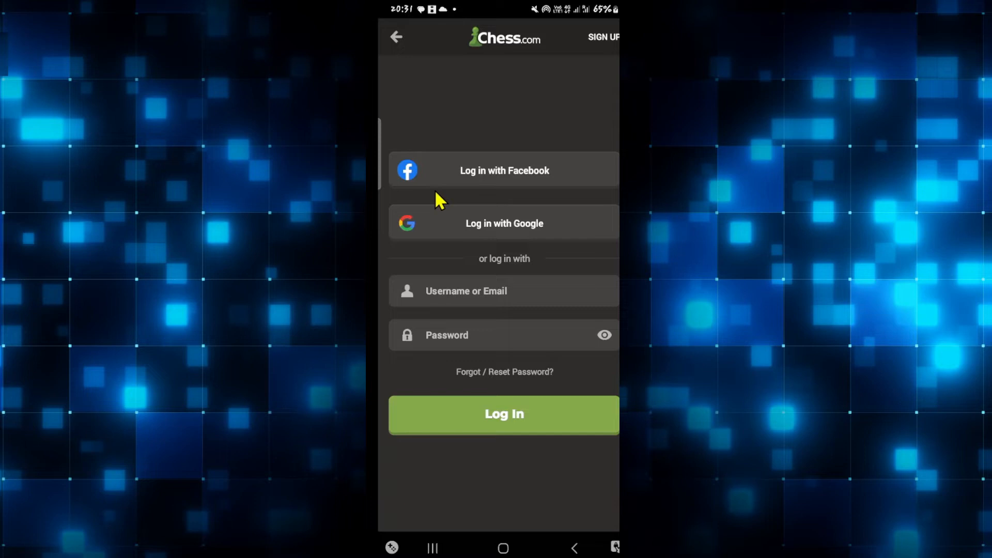
{"action": "mouse_move", "coordinate": [490, 205]}
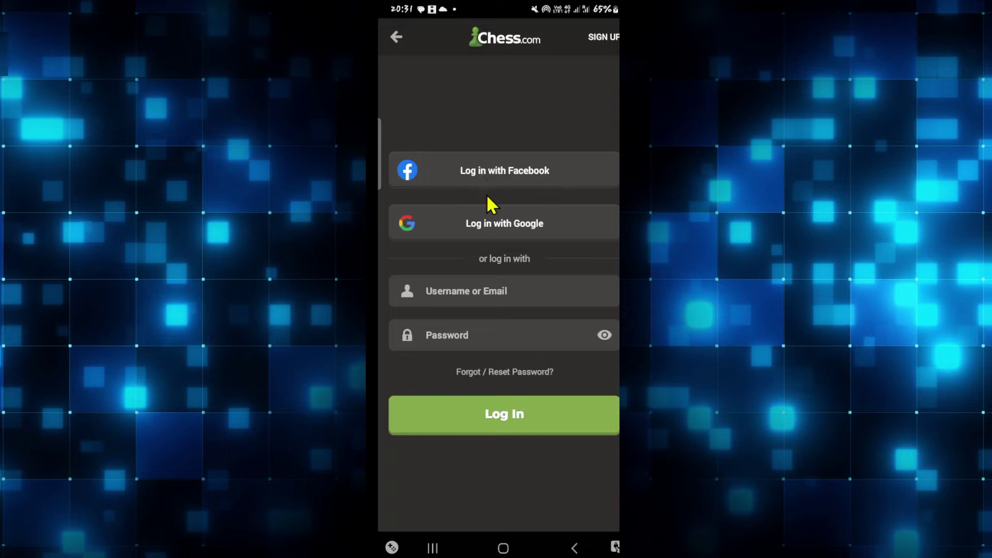
Enter 'sar' as the username, then leave the login form for the welcome screen.
{"action": "left_click", "coordinate": [503, 291]}
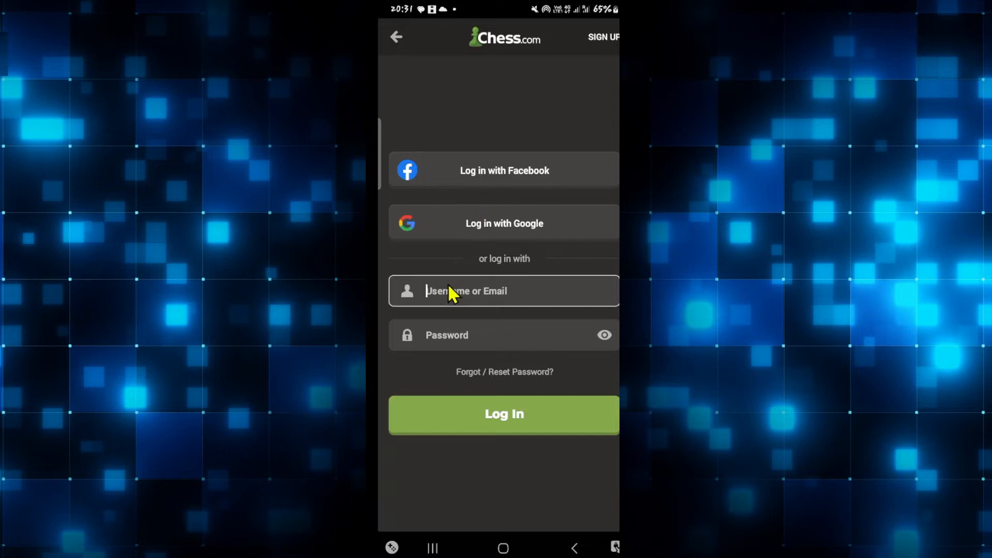
{"action": "type", "text": "sarojdulal"}
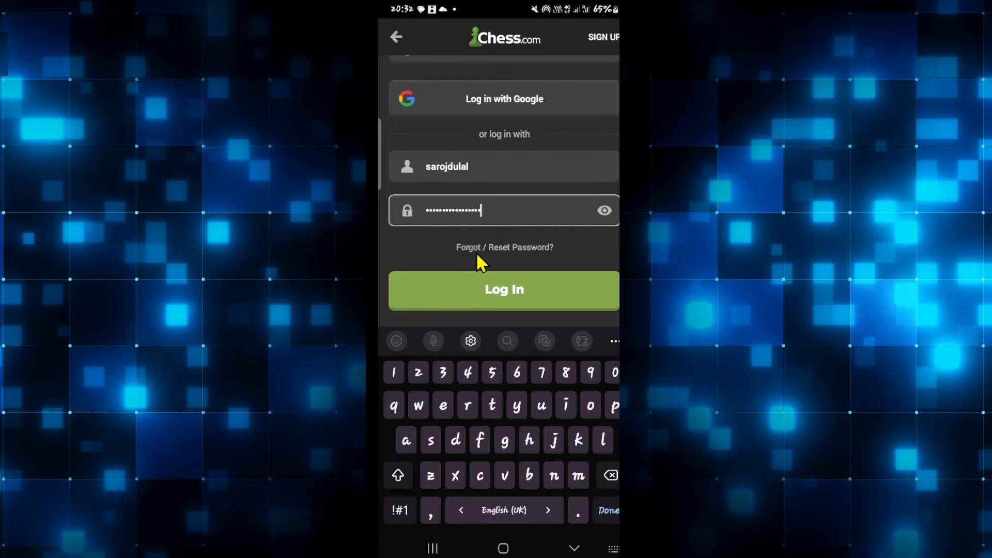
{"action": "mouse_move", "coordinate": [535, 255]}
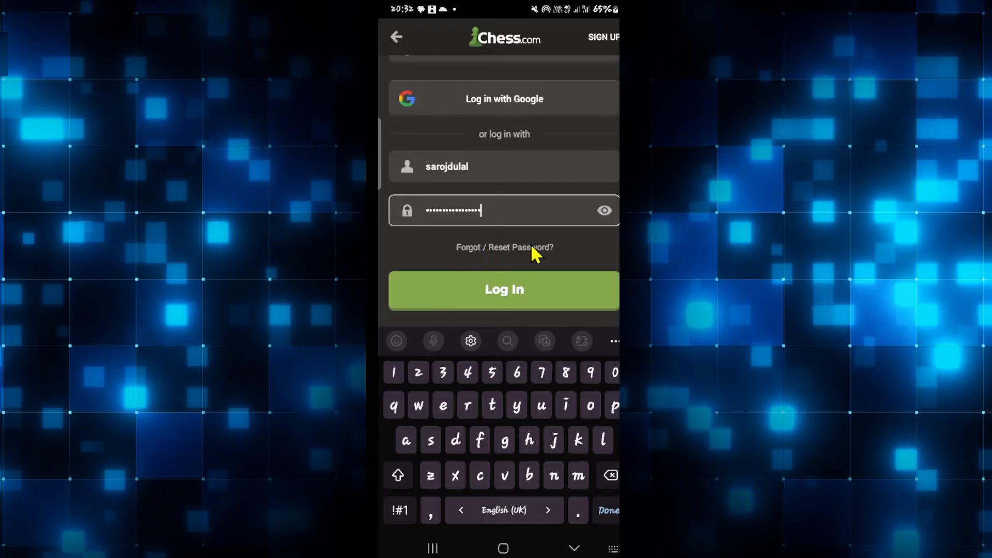
{"action": "mouse_move", "coordinate": [410, 36]}
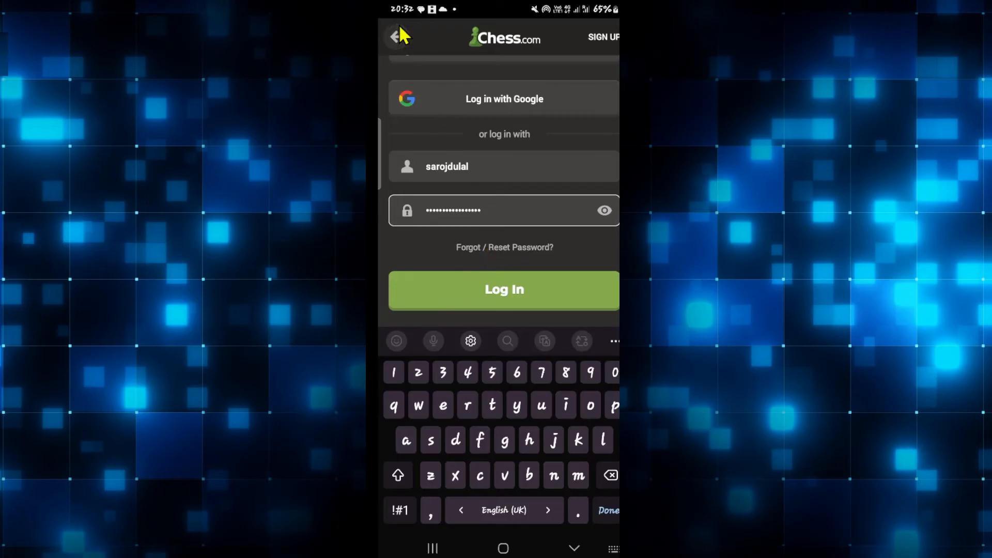
{"action": "left_click", "coordinate": [395, 38]}
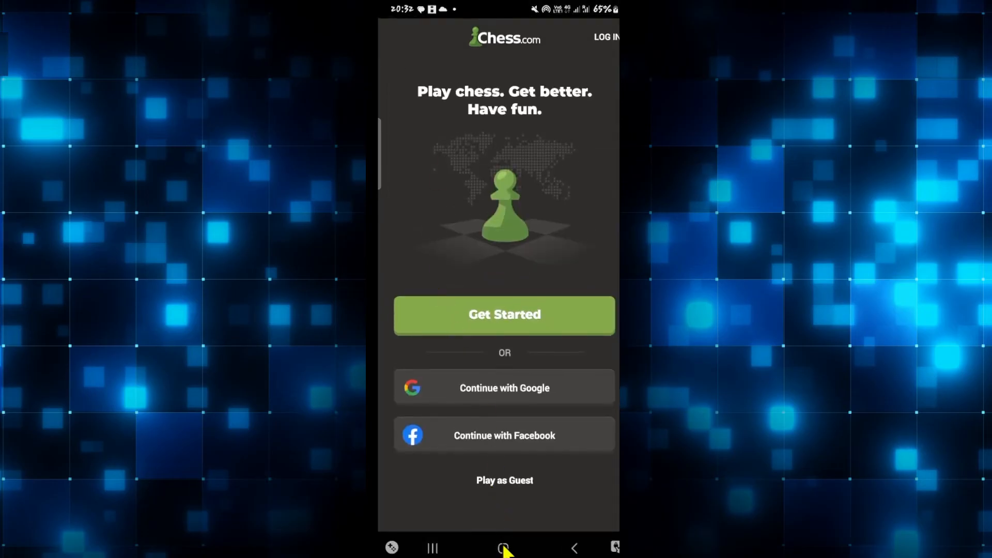